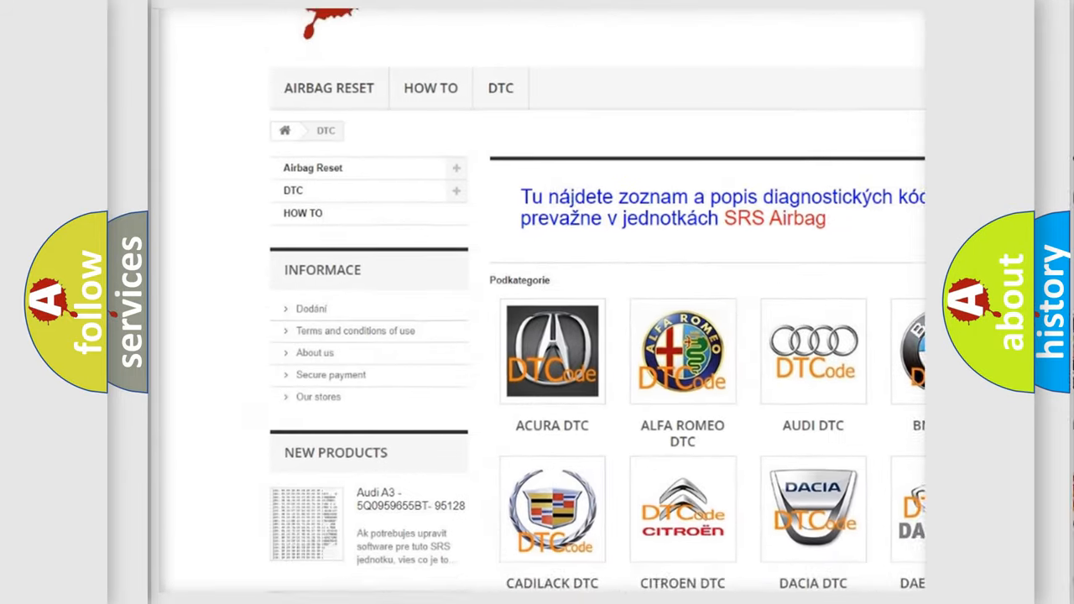
scroll("down", 3)
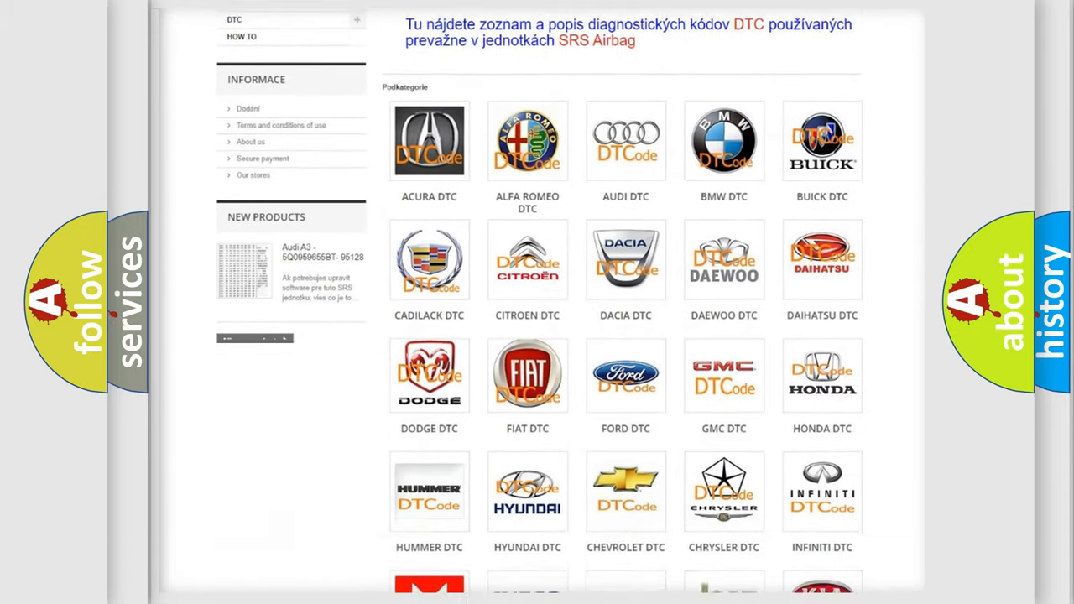
scroll("down", 3)
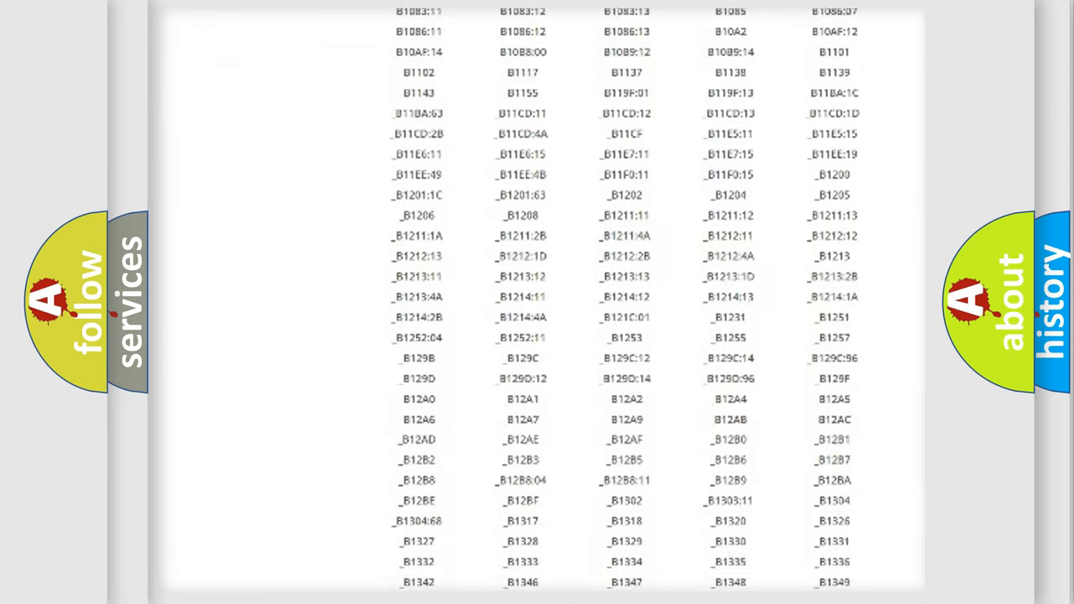
scroll("down", 3)
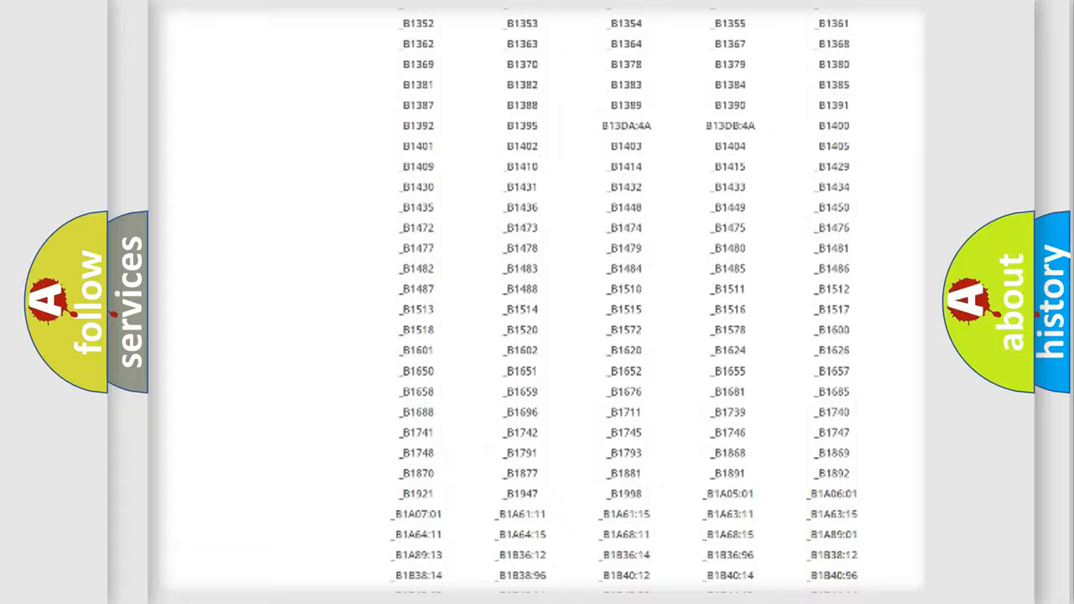